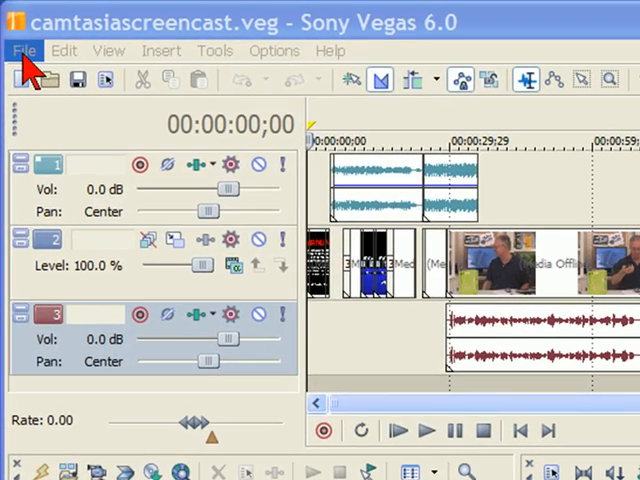
# - Open the File menu's Project Properties, showing the NTSC DV 720x480 template
pyautogui.click(24, 50)
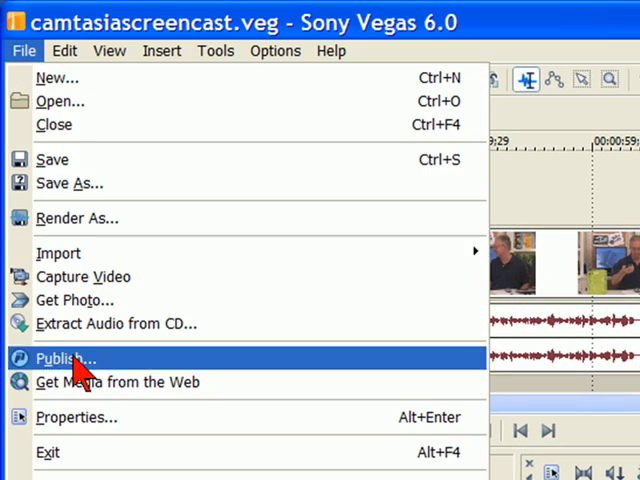
pyautogui.click(75, 417)
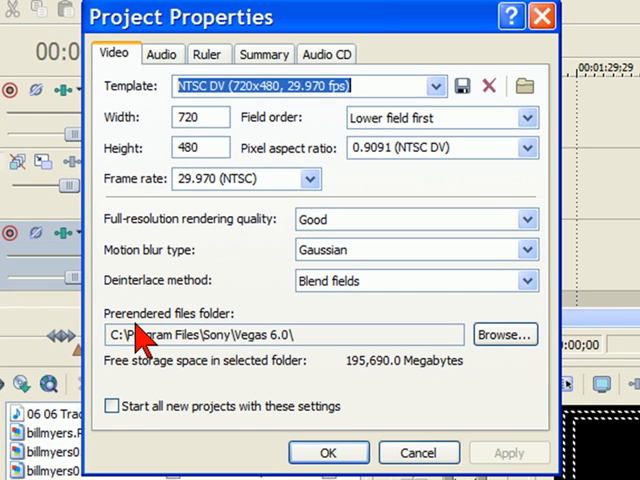
pyautogui.moveTo(210, 345)
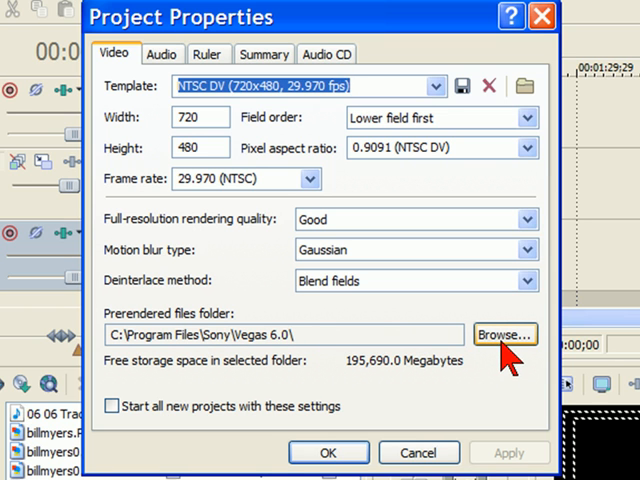
# - Point the prerendered files folder to E:\vegasprerenderedfiles on the Second Drive
pyautogui.click(504, 334)
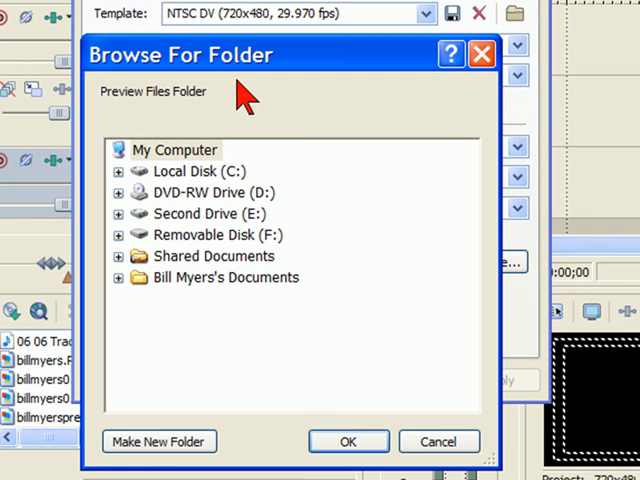
pyautogui.click(209, 213)
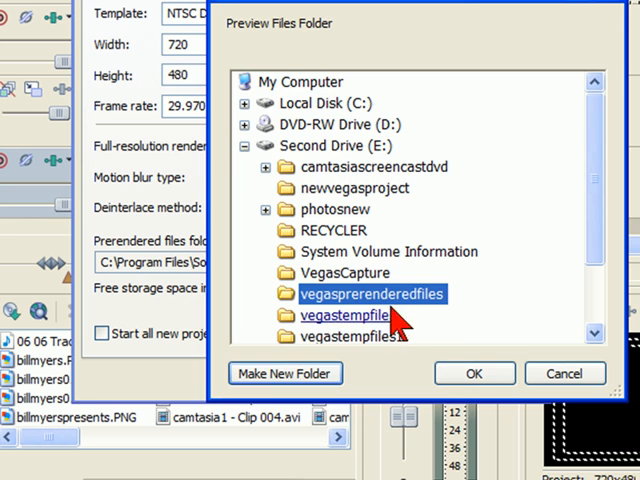
pyautogui.click(474, 373)
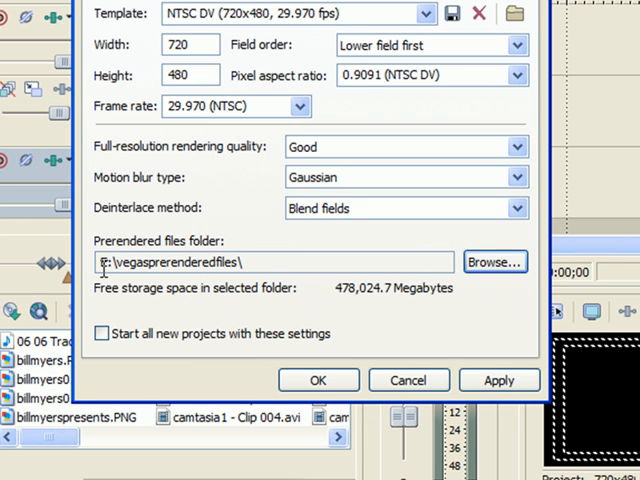
# - Enable 'Start all new projects with these settings' and confirm the project properties
pyautogui.click(499, 380)
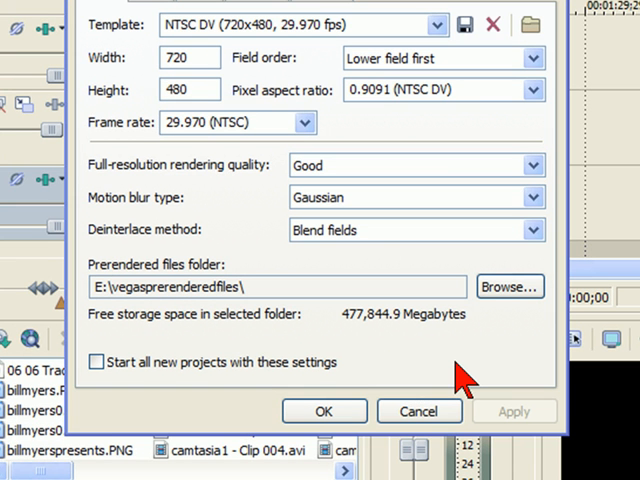
pyautogui.moveTo(148, 397)
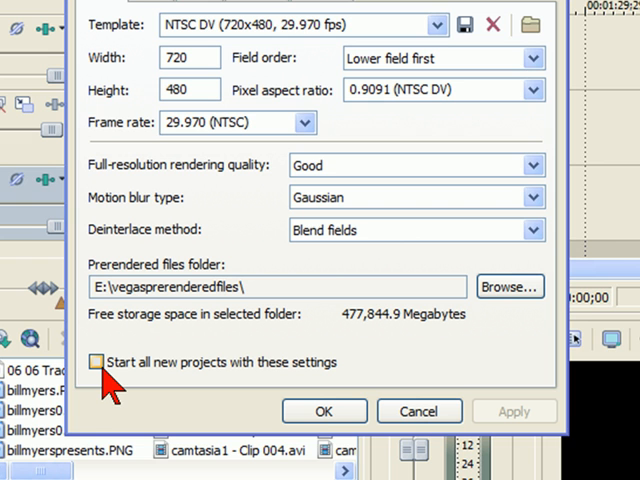
pyautogui.click(99, 363)
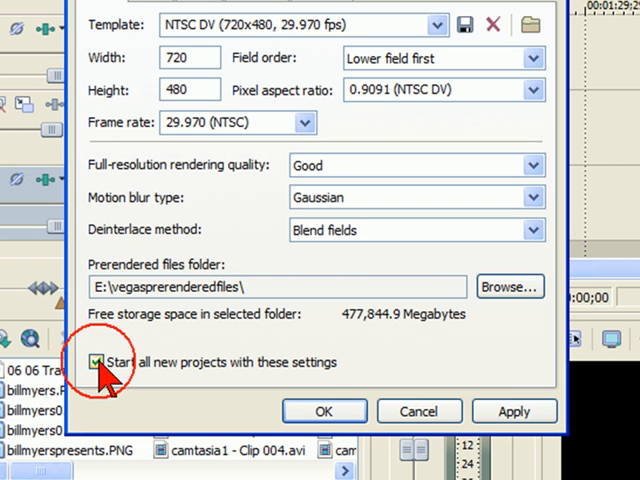
pyautogui.click(324, 411)
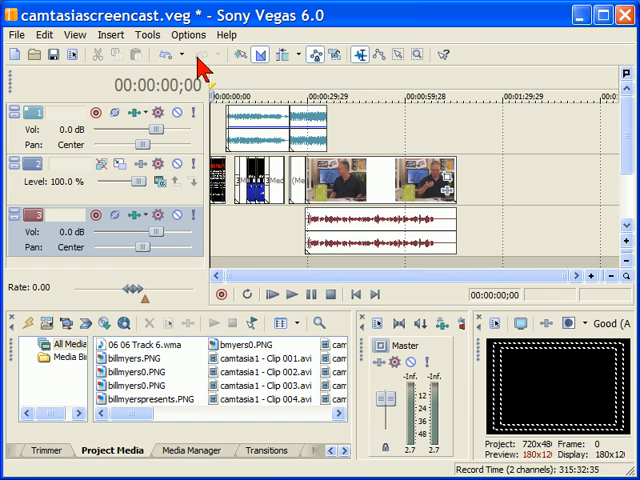
# - In Preferences, set the temporary files folder to E:\vegastempfiles and close the dialog
pyautogui.click(188, 34)
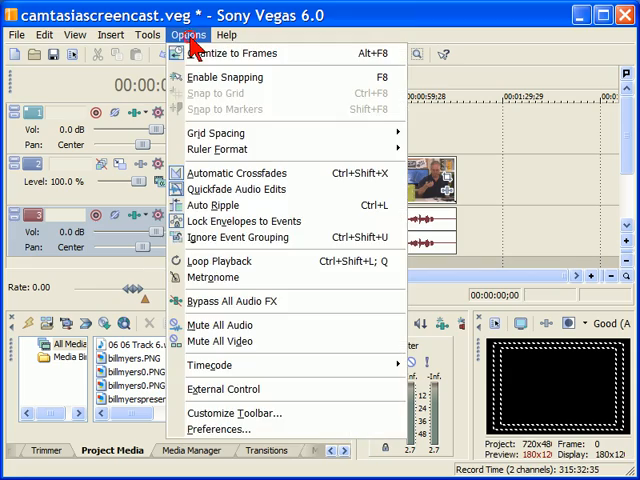
pyautogui.click(219, 428)
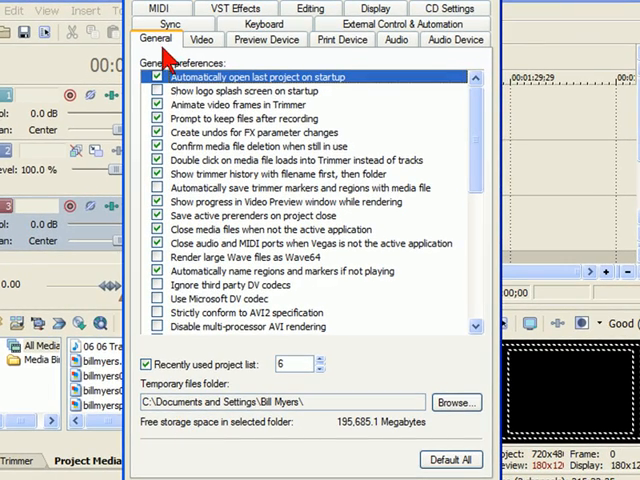
pyautogui.moveTo(160, 403)
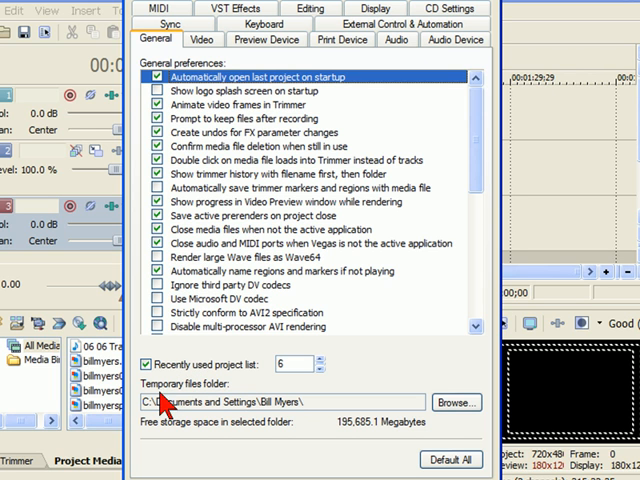
pyautogui.moveTo(285, 405)
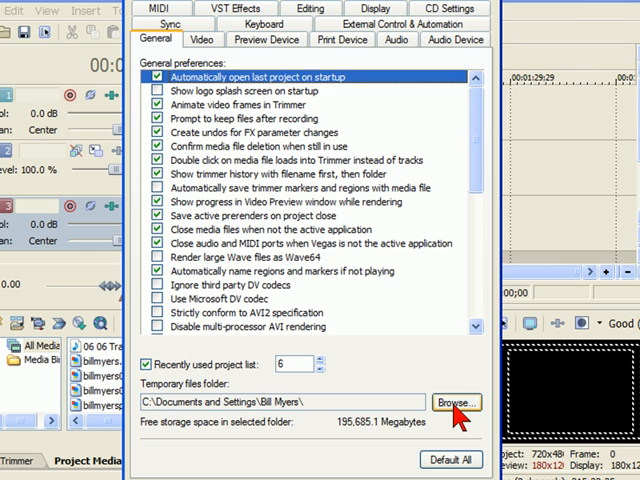
pyautogui.click(456, 402)
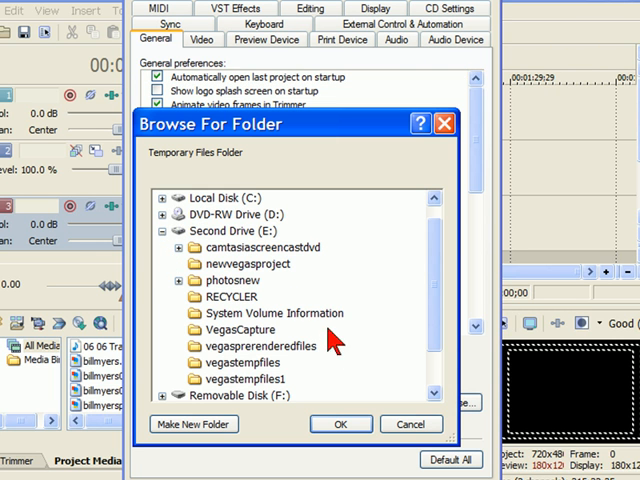
pyautogui.click(243, 362)
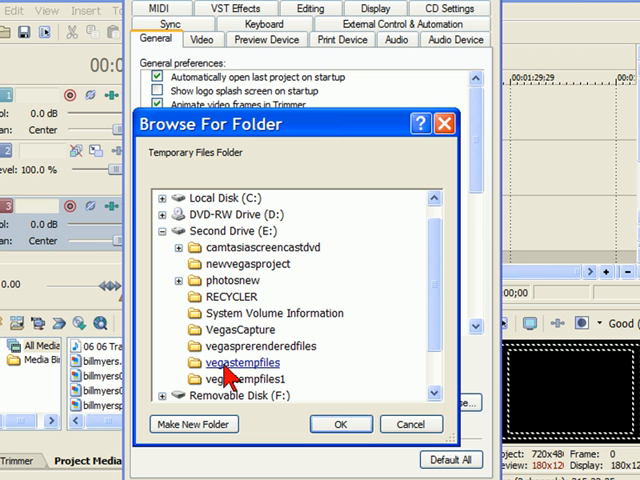
pyautogui.click(242, 362)
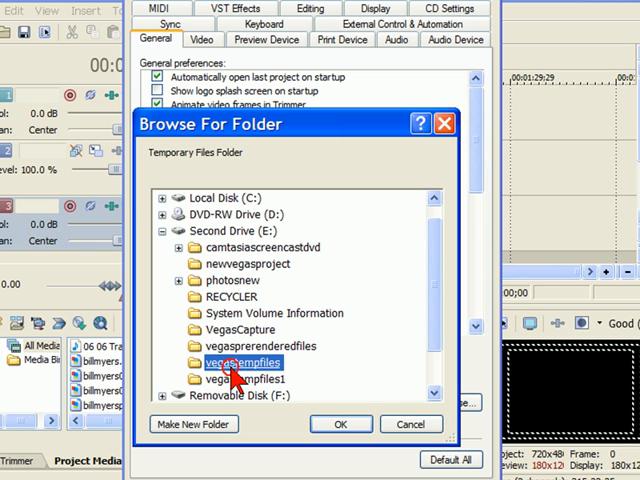
pyautogui.click(341, 424)
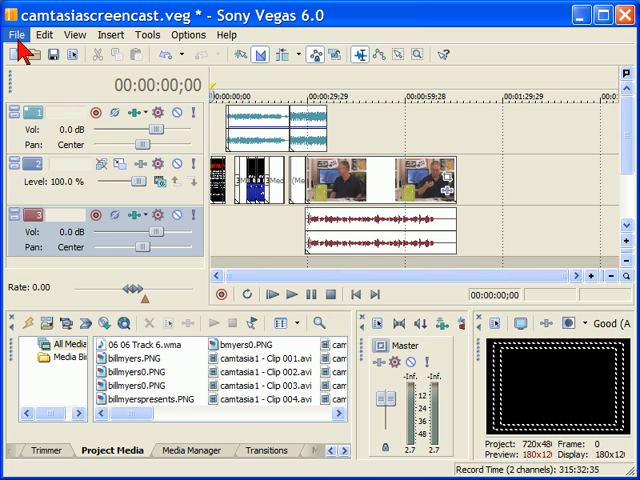
# - Launch Sony Video Capture from Vegas and open its Preferences dialog
pyautogui.click(16, 34)
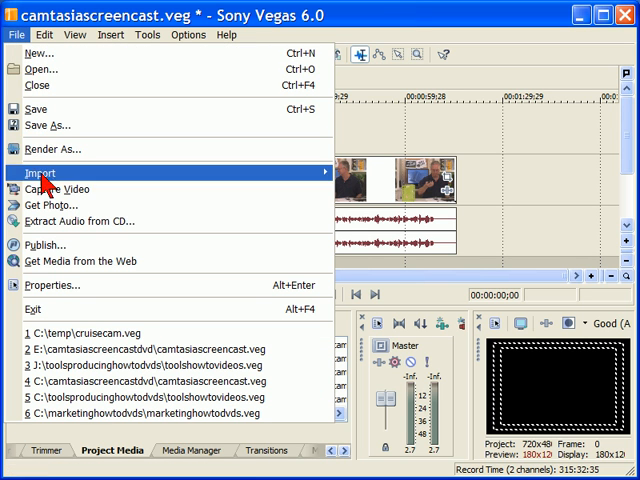
pyautogui.click(57, 189)
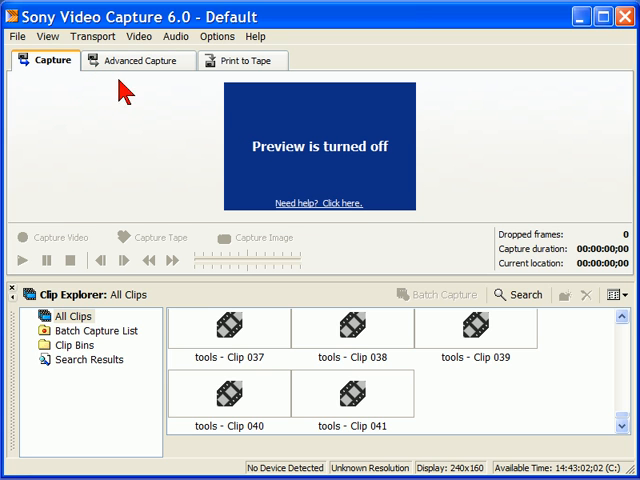
pyautogui.click(216, 37)
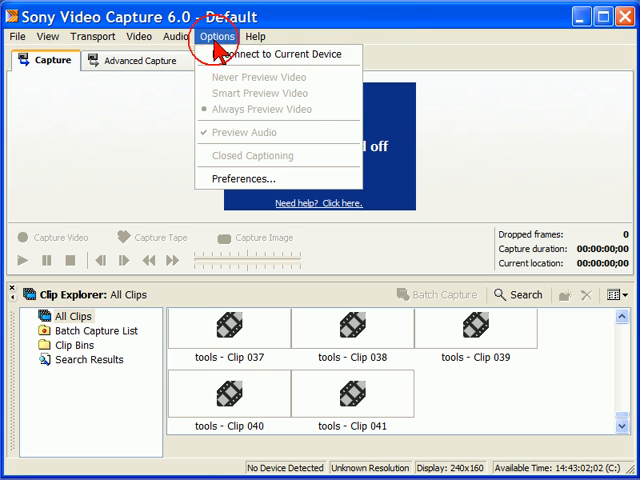
pyautogui.click(242, 178)
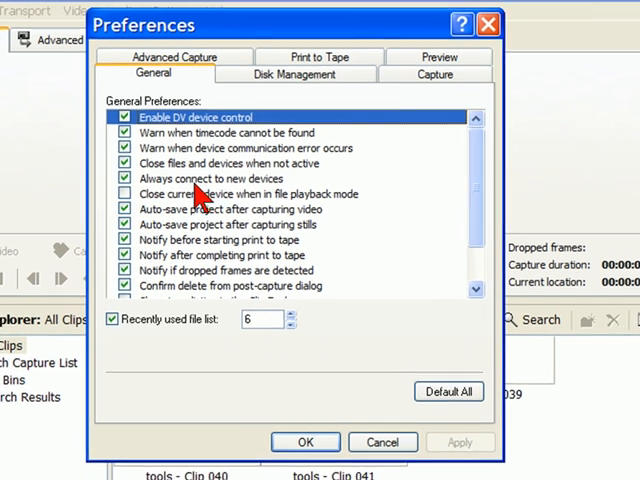
pyautogui.click(289, 70)
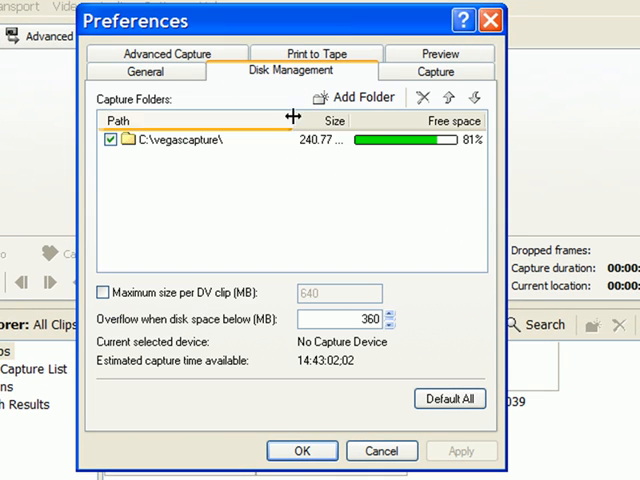
# - Show the Disk Management tab listing the C:\vegascapture\ capture folder
pyautogui.click(170, 139)
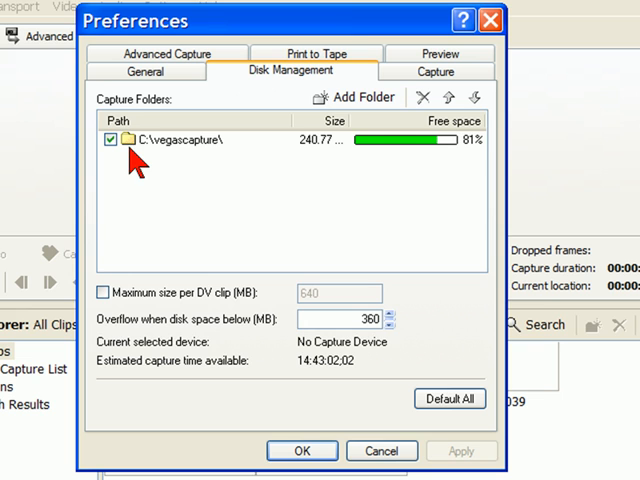
pyautogui.moveTo(170, 160)
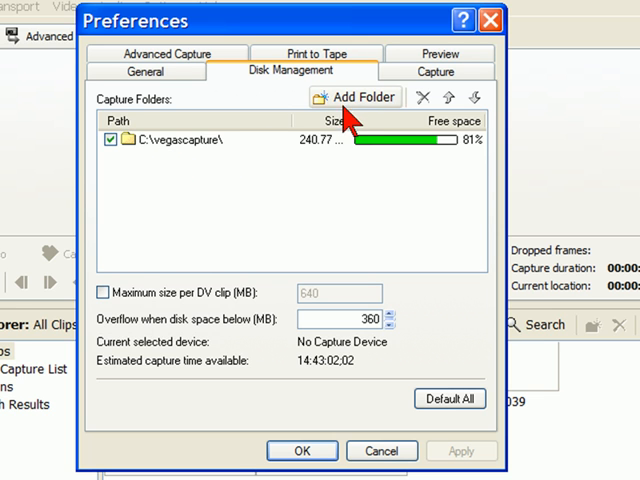
# - Add a new E:\editingwithvegas capture folder and uncheck C:\vegascapture
pyautogui.click(355, 97)
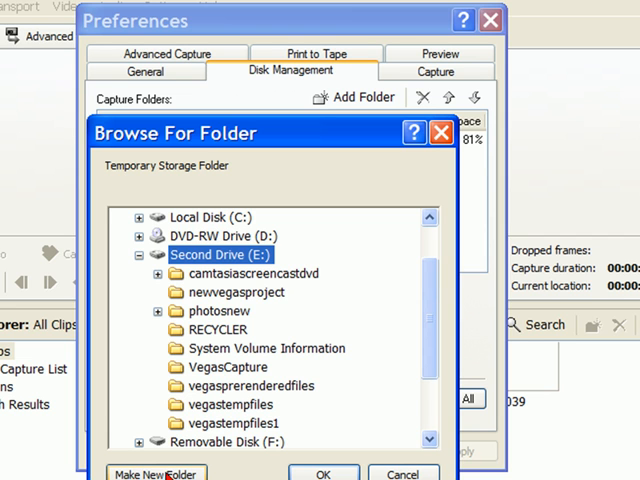
pyautogui.click(156, 473)
pyautogui.write('editingwith')
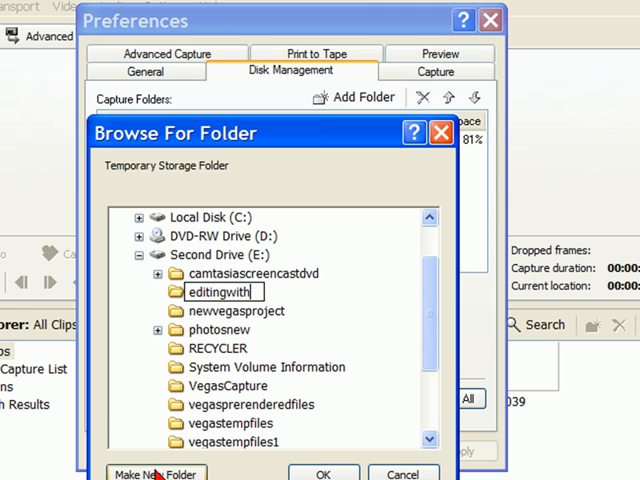
pyautogui.write('vegas')
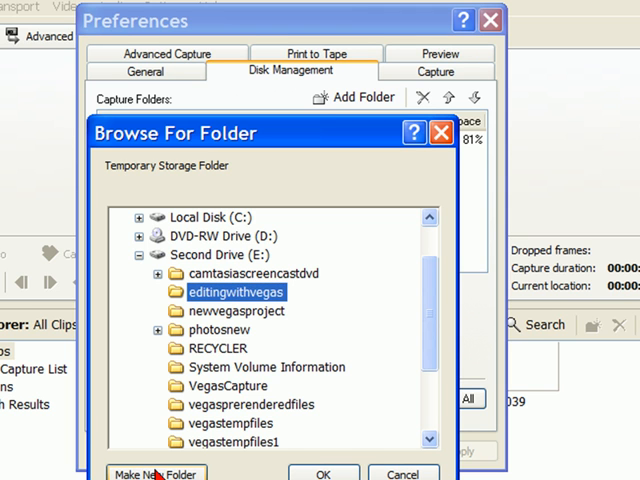
pyautogui.click(322, 473)
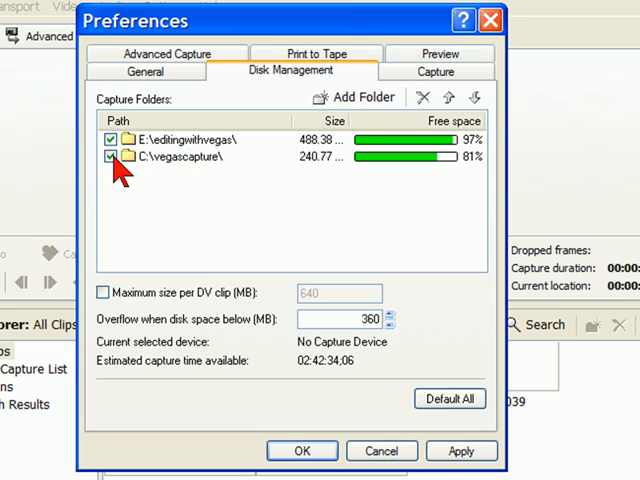
pyautogui.click(111, 157)
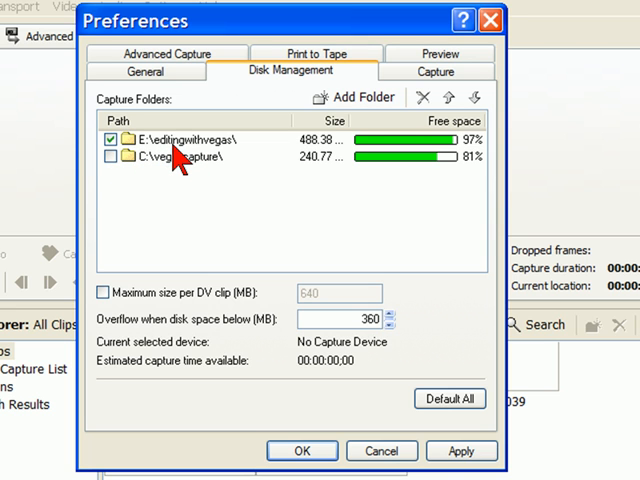